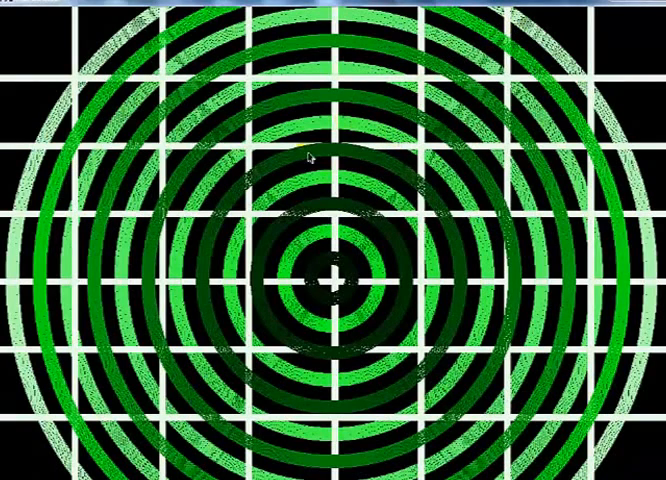
pyautogui.moveTo(334, 272)
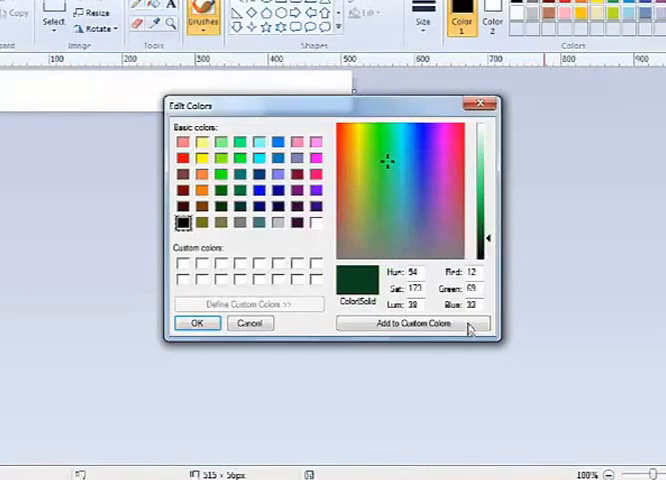
# Step: Adjust the luminance and spectrum sliders in Edit Colors to mix a pale, lighter green
pyautogui.moveTo(488, 236); pyautogui.dragTo(488, 228)
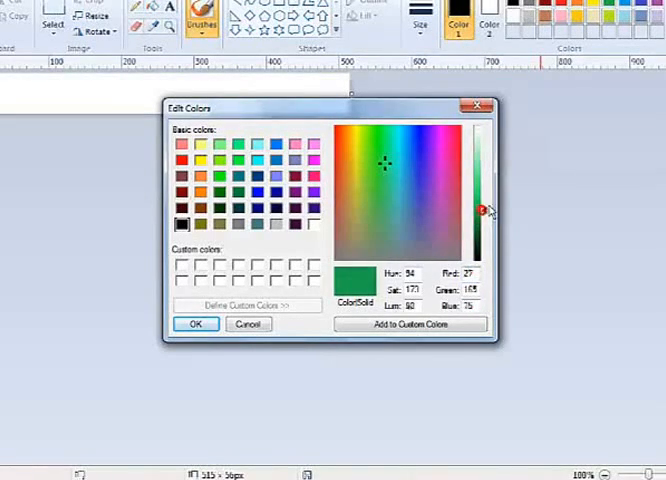
pyautogui.moveTo(484, 210); pyautogui.dragTo(484, 172)
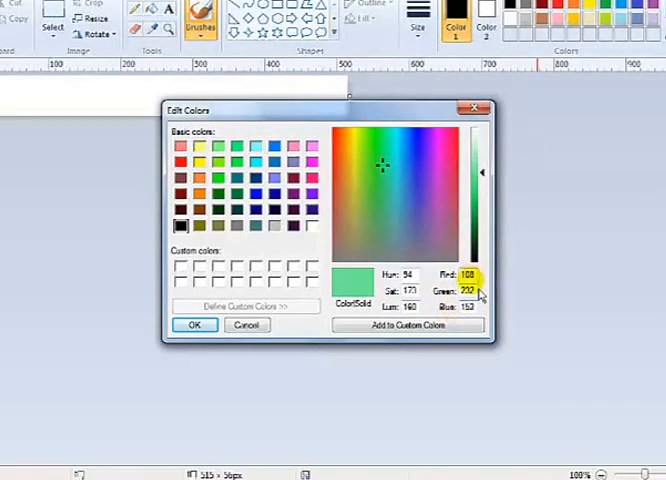
pyautogui.moveTo(480, 172); pyautogui.dragTo(480, 224)
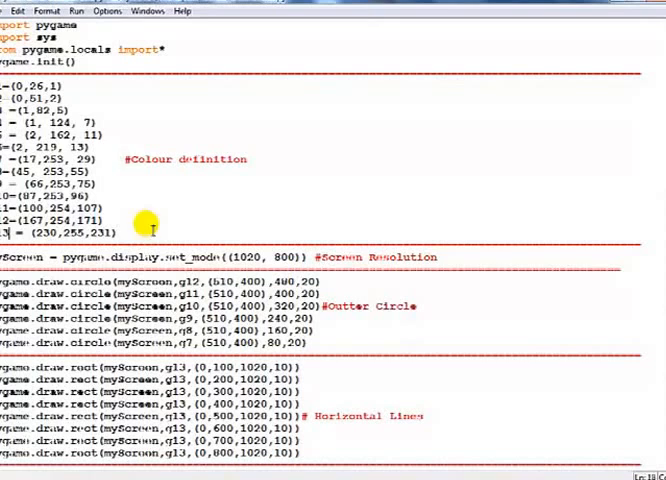
pyautogui.moveTo(148, 228)
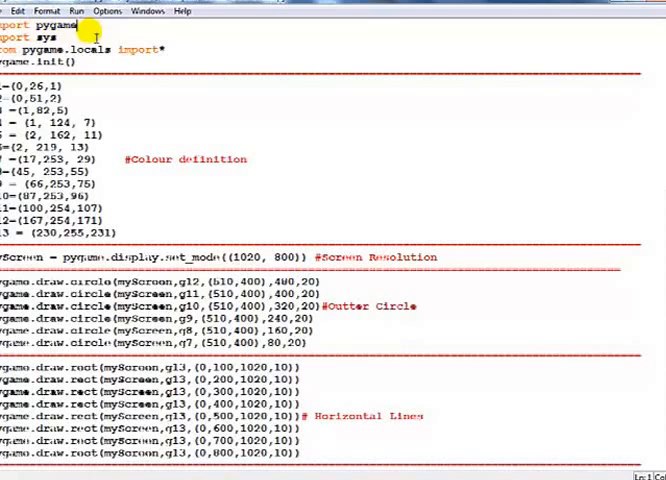
pyautogui.doubleClick(48, 36)
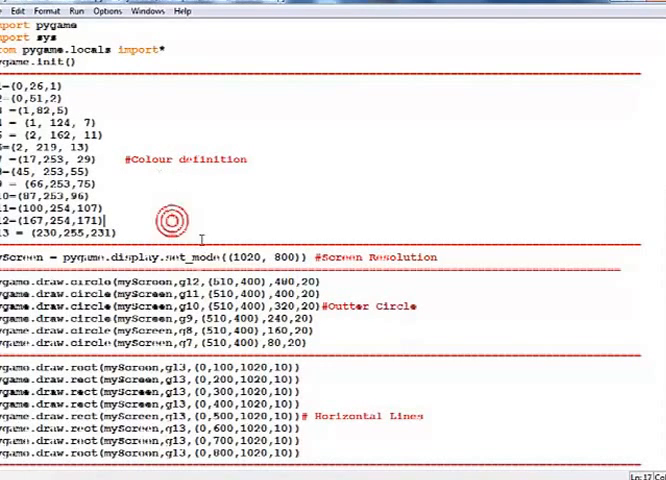
pyautogui.doubleClick(258, 256)
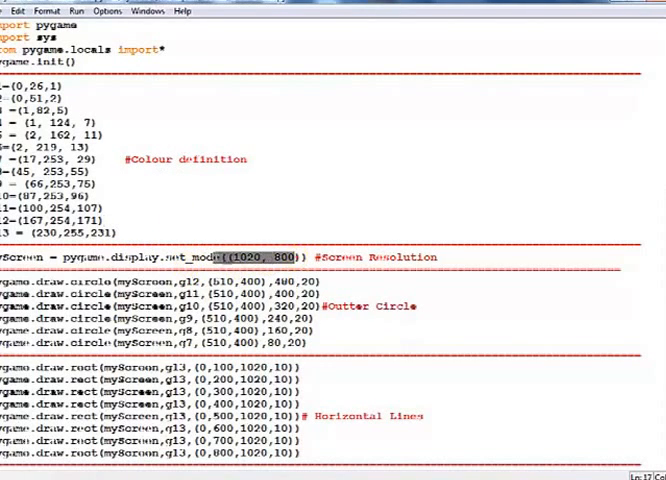
pyautogui.moveTo(450, 262)
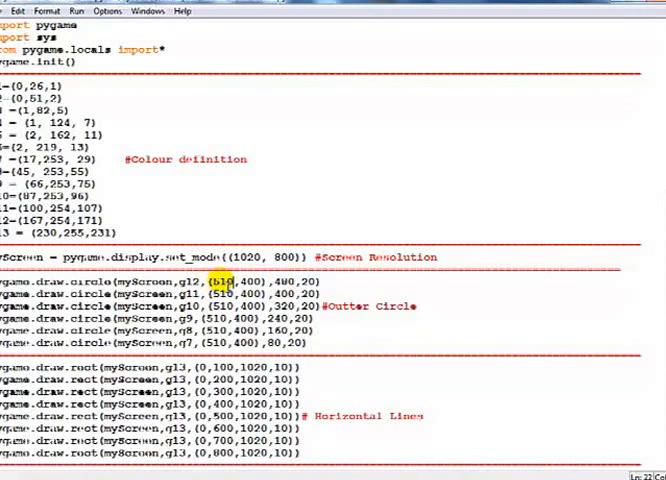
pyautogui.doubleClick(248, 280)
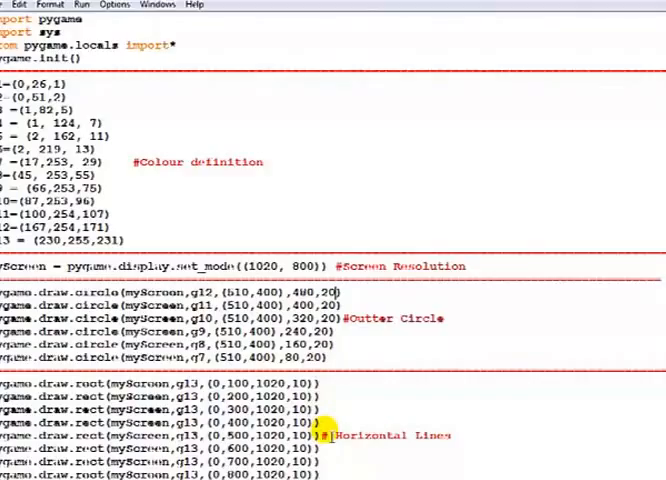
pyautogui.scroll(-3)
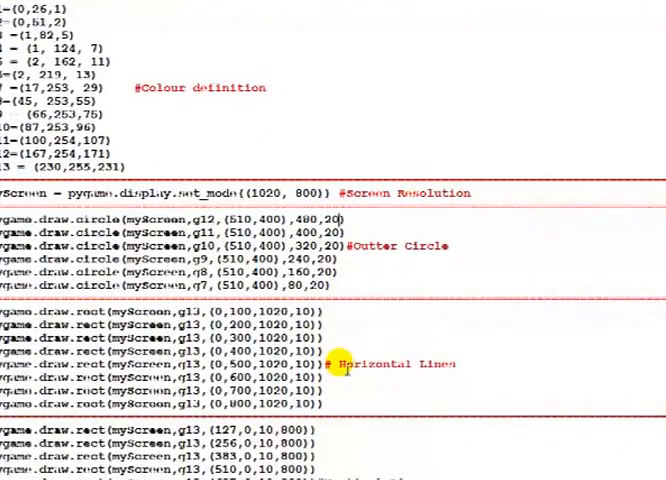
pyautogui.moveTo(476, 376)
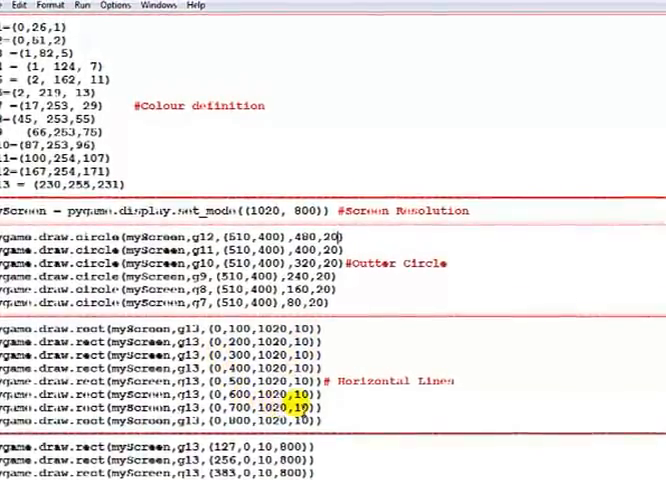
pyautogui.scroll(-3)
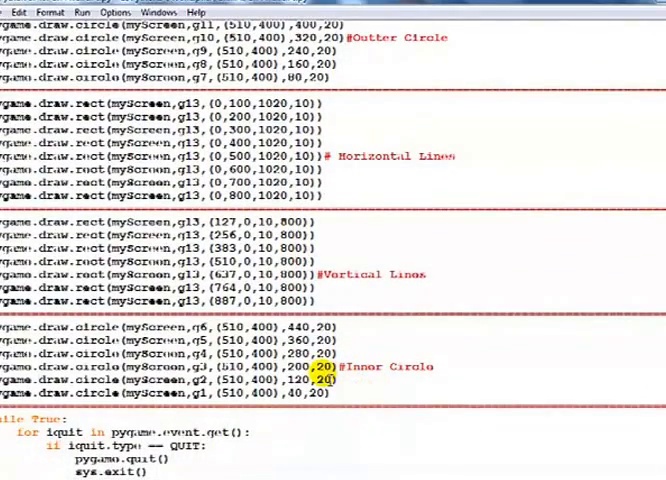
pyautogui.scroll(-3)
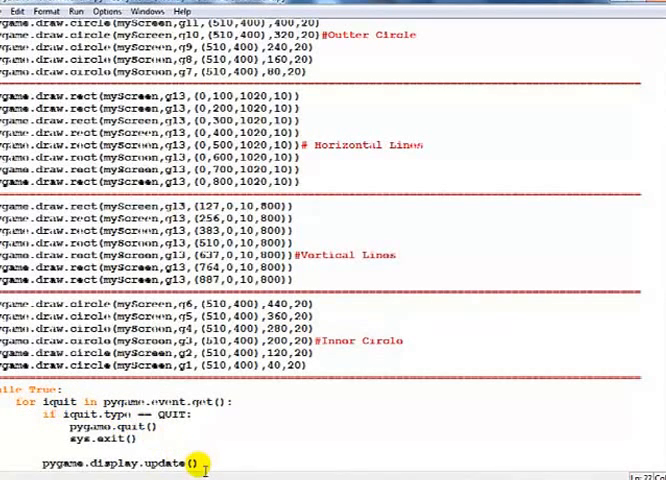
pyautogui.moveTo(172, 464)
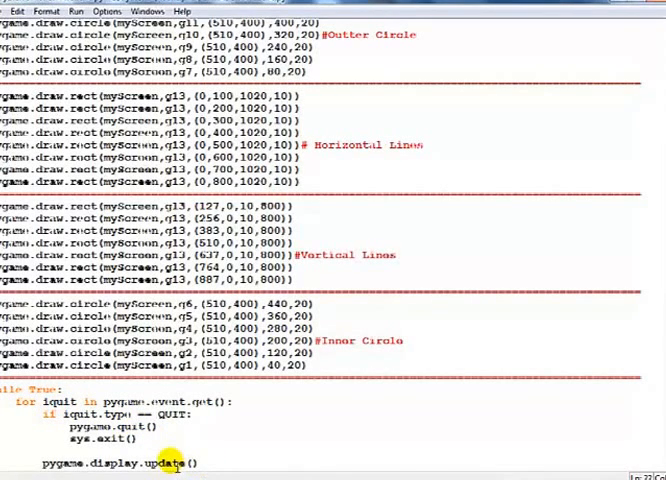